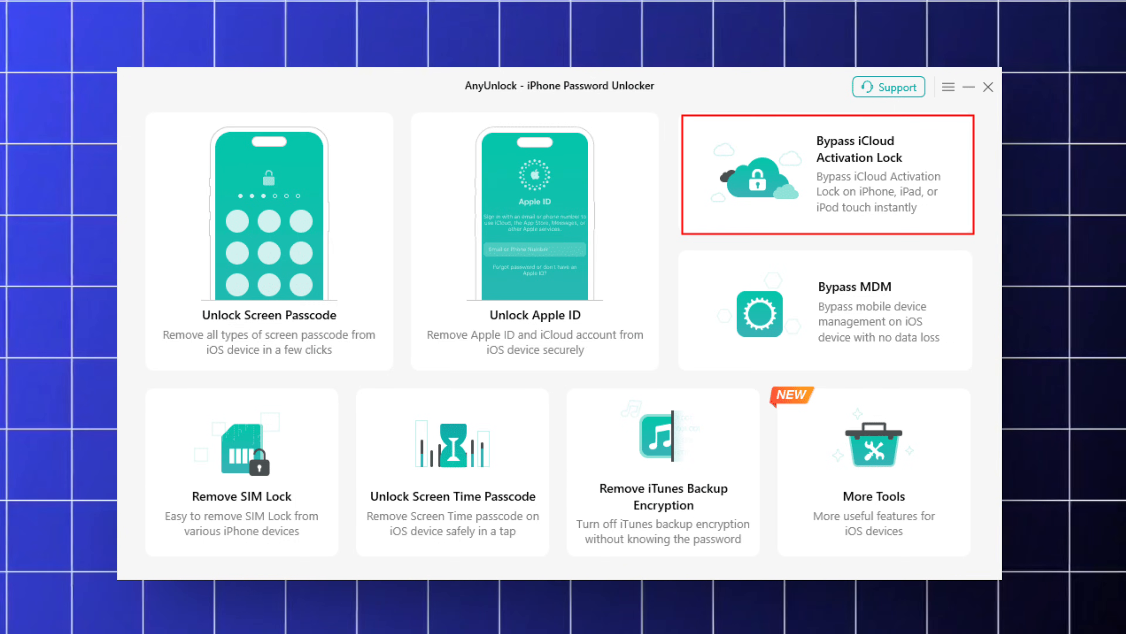
# Launch the downloaded anyunlock-iphone-password-unlocker setup .exe from Chrome's recent downloads.
pyautogui.click(826, 173)
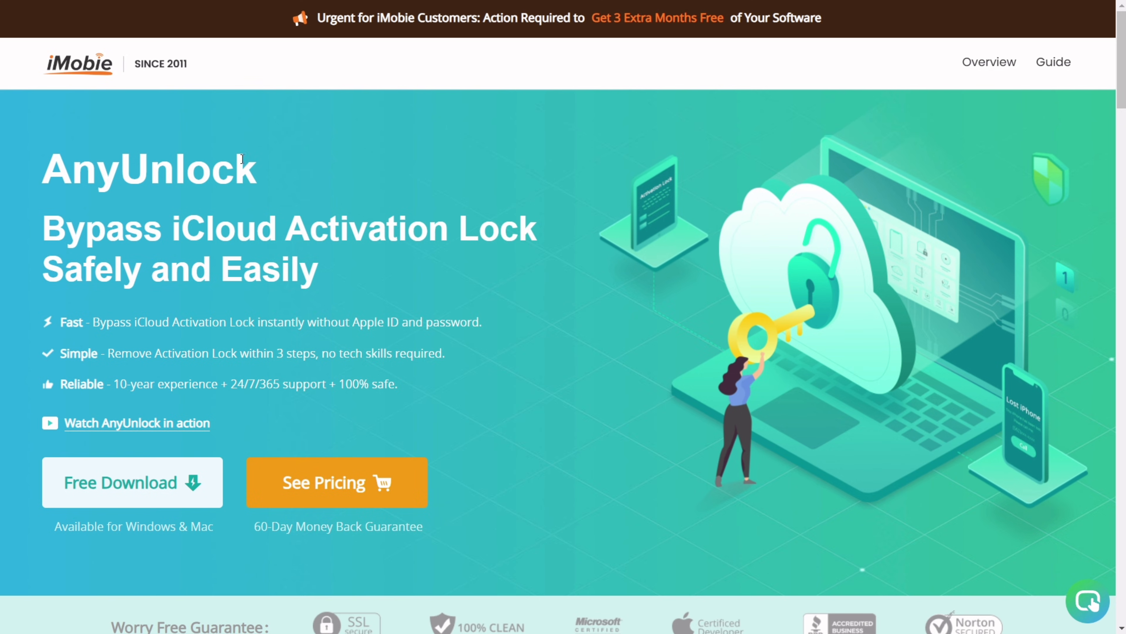
pyautogui.moveTo(585, 327)
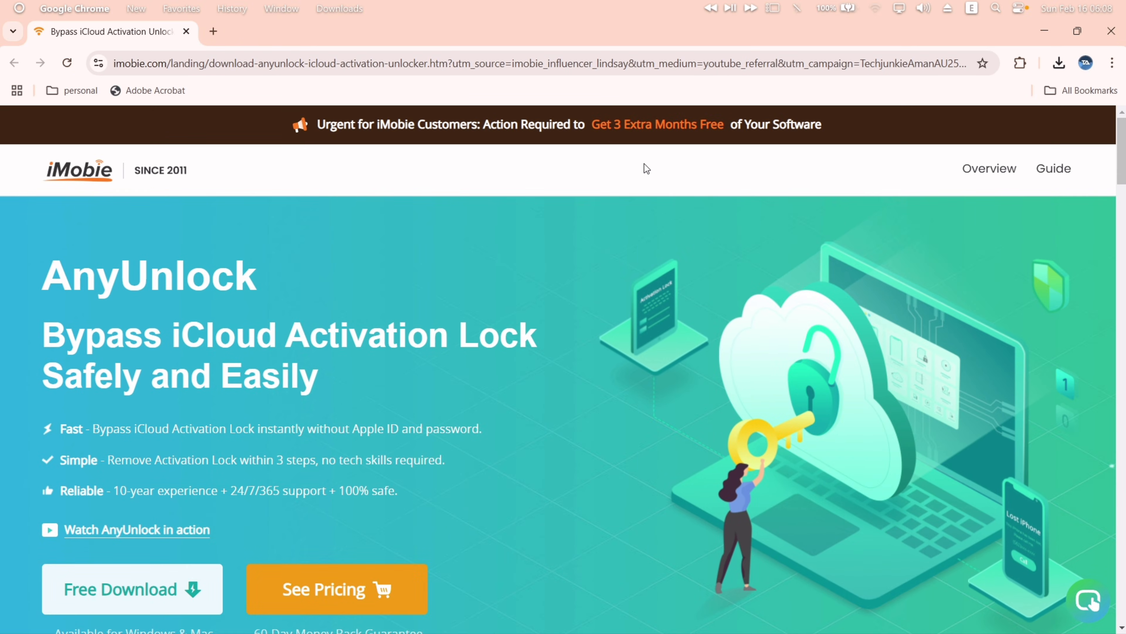
pyautogui.click(1059, 63)
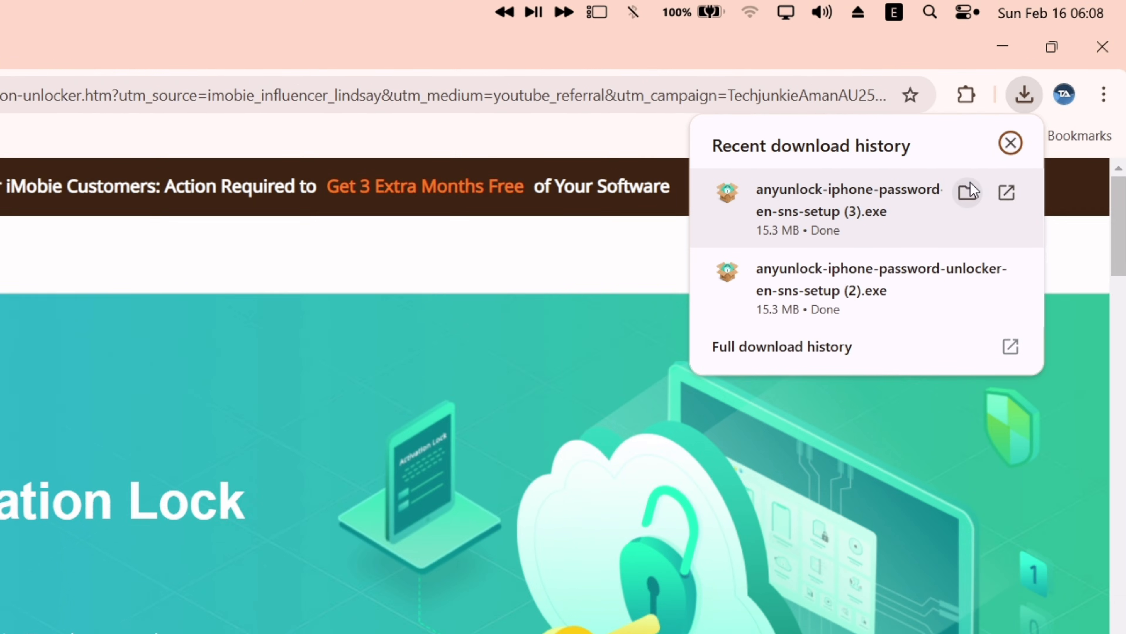
pyautogui.click(1010, 142)
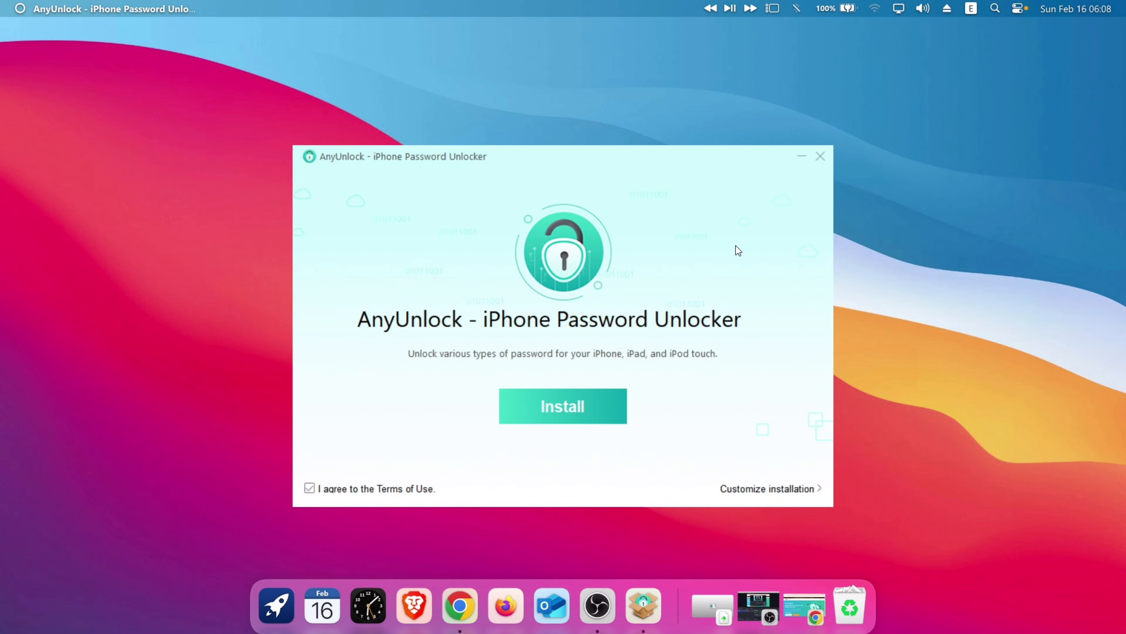
pyautogui.moveTo(632, 351)
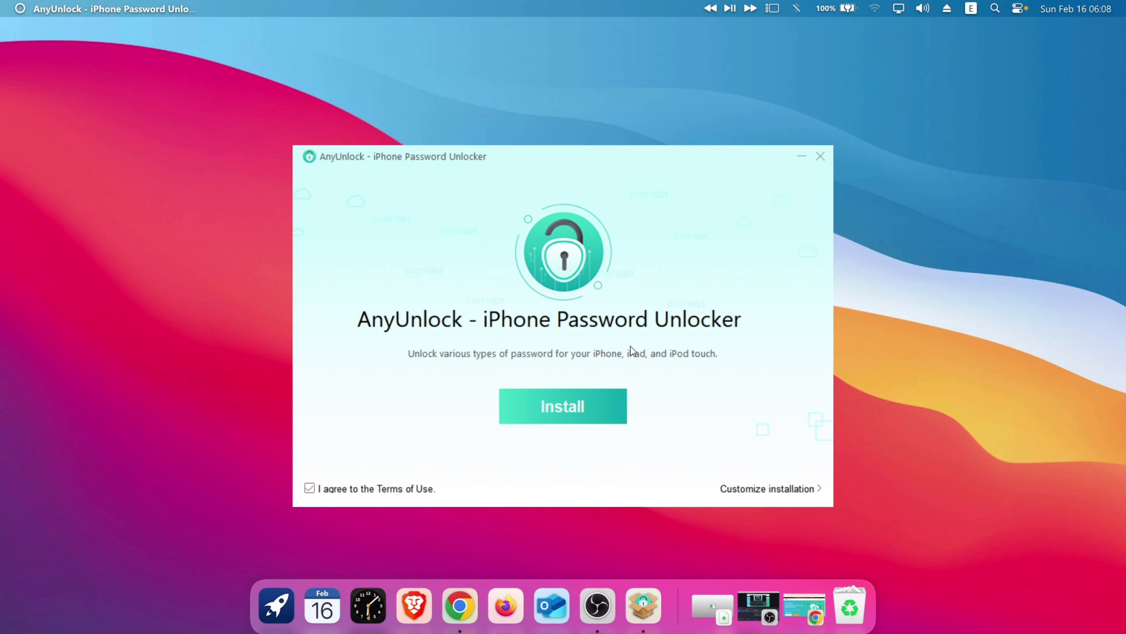
# Install AnyUnlock and dismiss the Features Expired notice to reach the home screen.
pyautogui.click(563, 406)
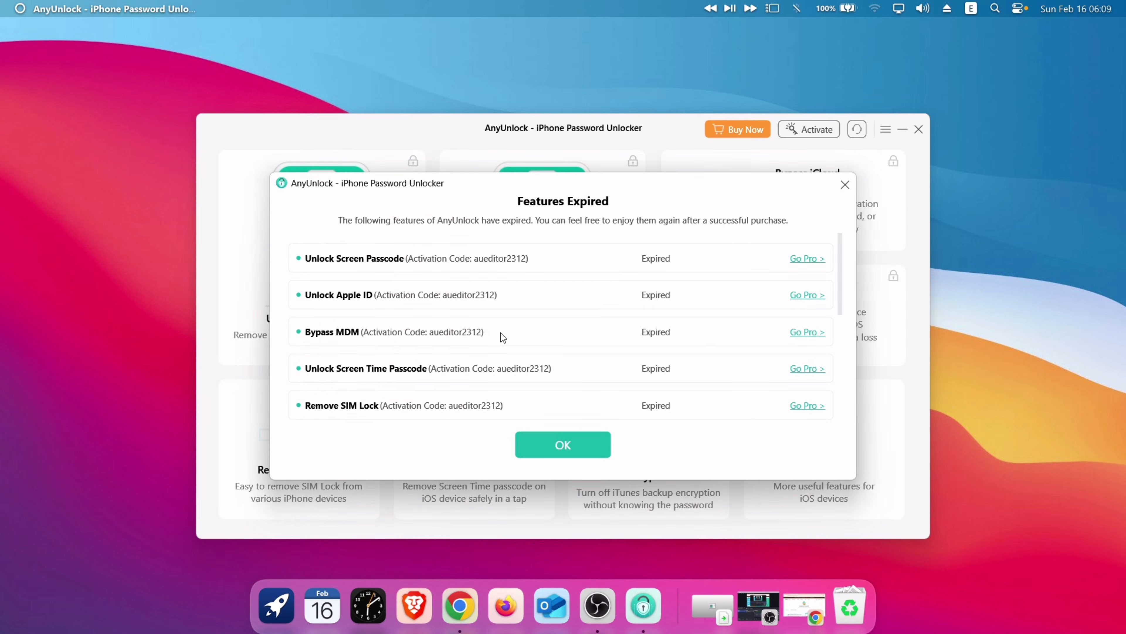
pyautogui.click(562, 444)
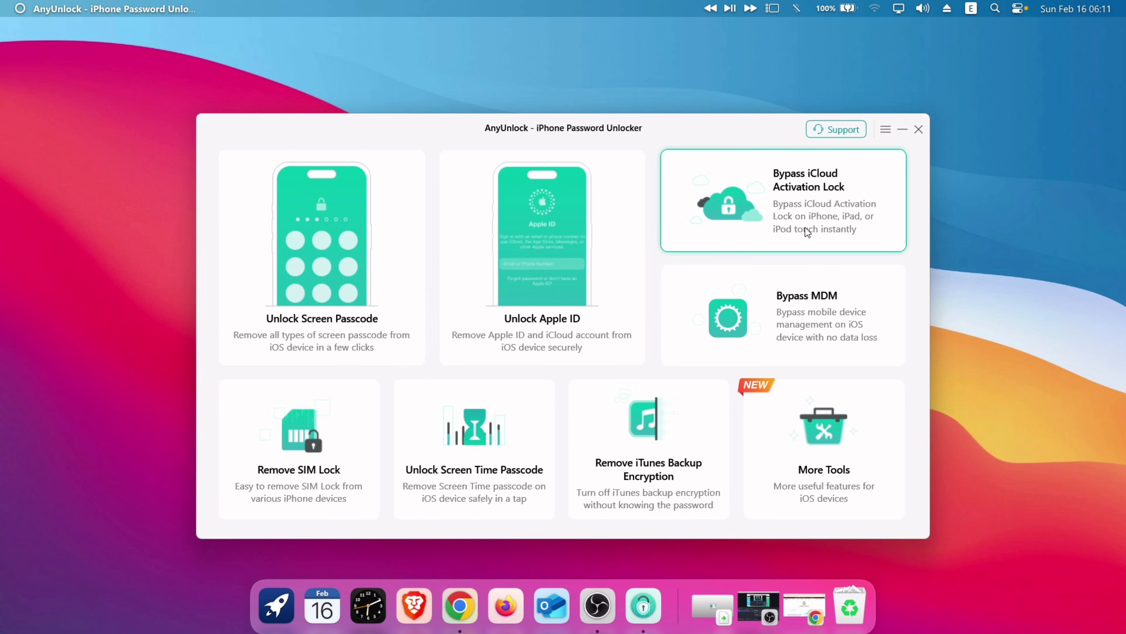
# Start Bypass iCloud Activation Lock, detecting the iPhone 8 Plus and beginning its jailbreak.
pyautogui.click(781, 199)
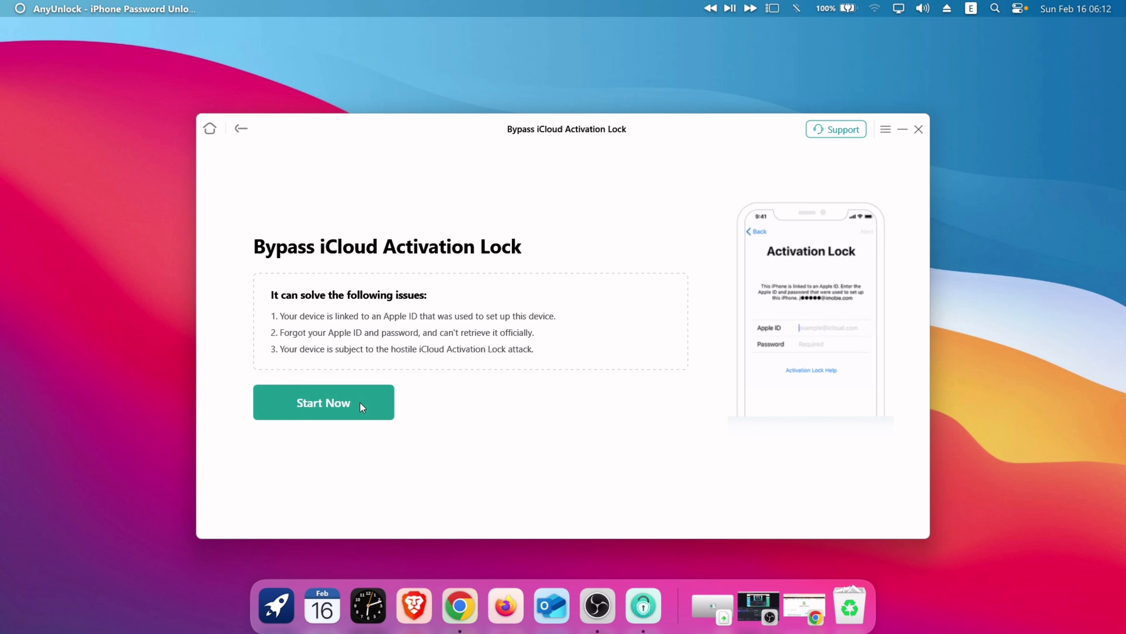
pyautogui.click(323, 402)
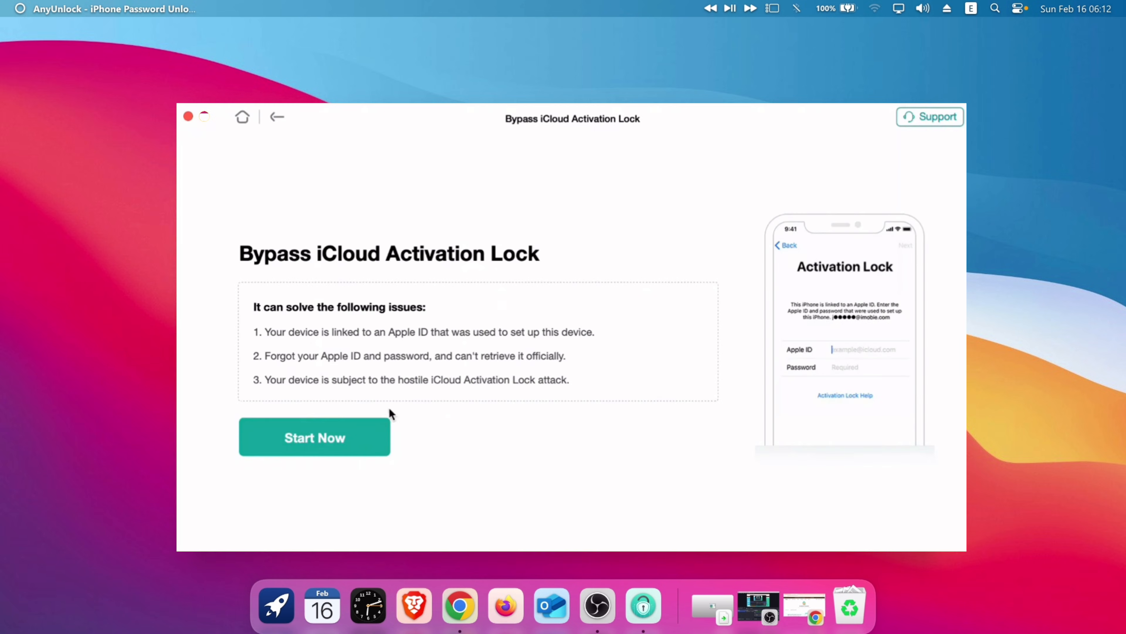
pyautogui.click(314, 436)
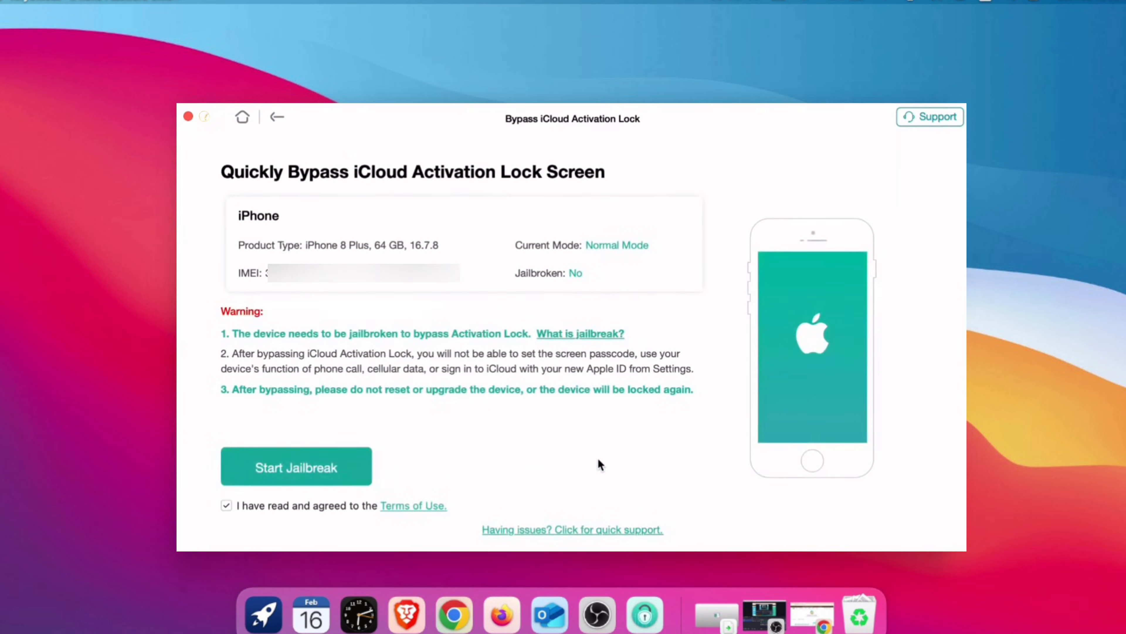
pyautogui.moveTo(572, 454)
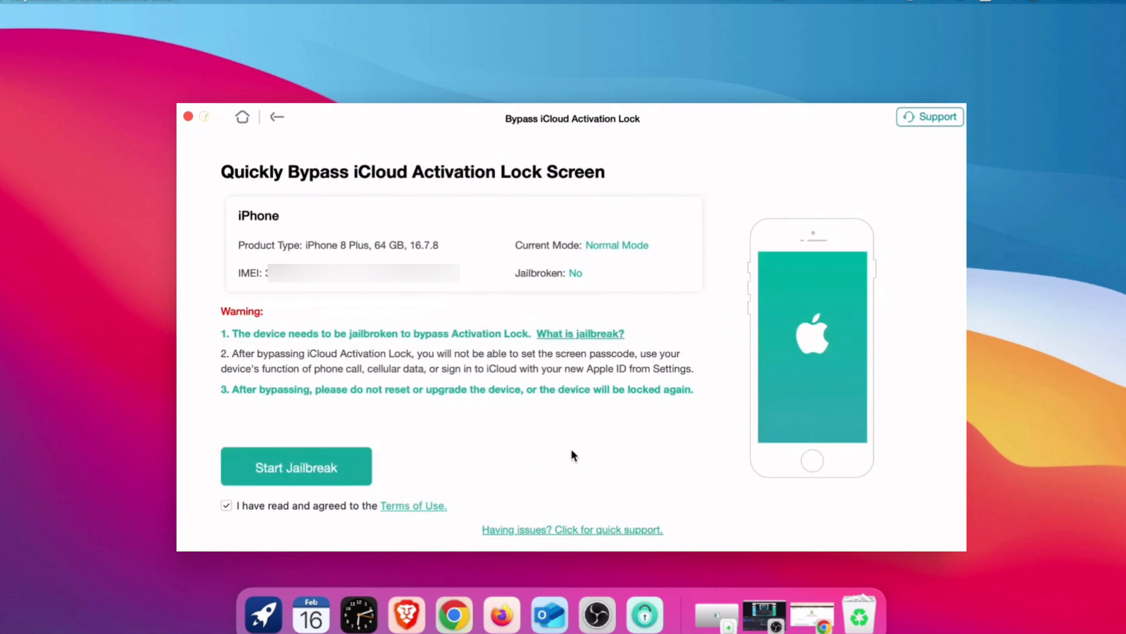
pyautogui.click(296, 466)
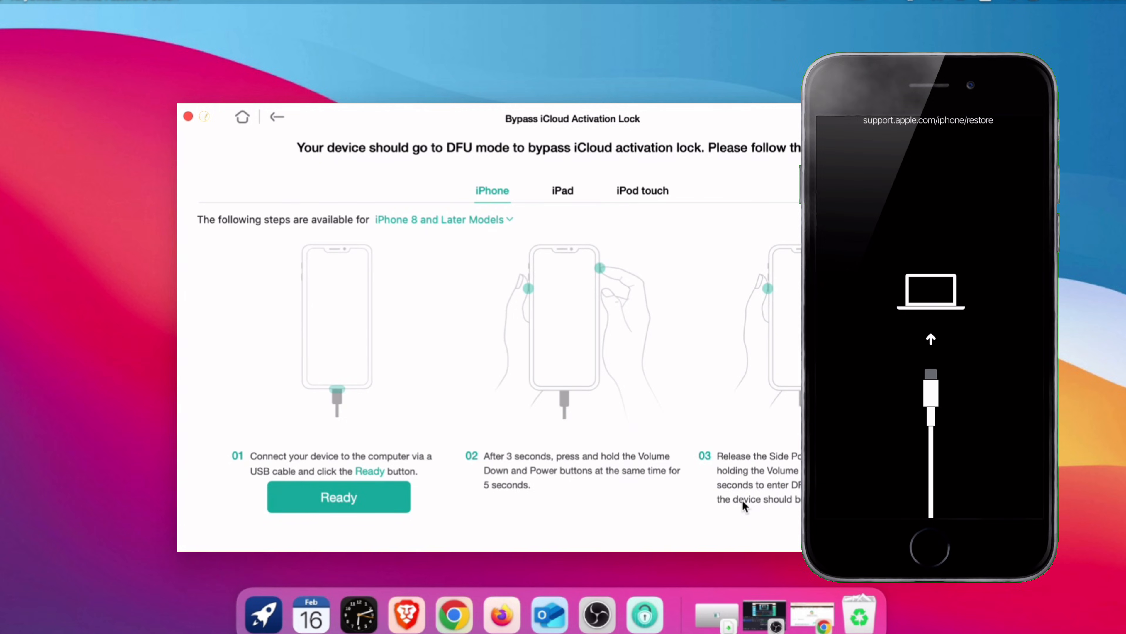
# Run the DFU mode countdown and mark the iPhone Ready so the jailbreak proceeds.
pyautogui.click(338, 497)
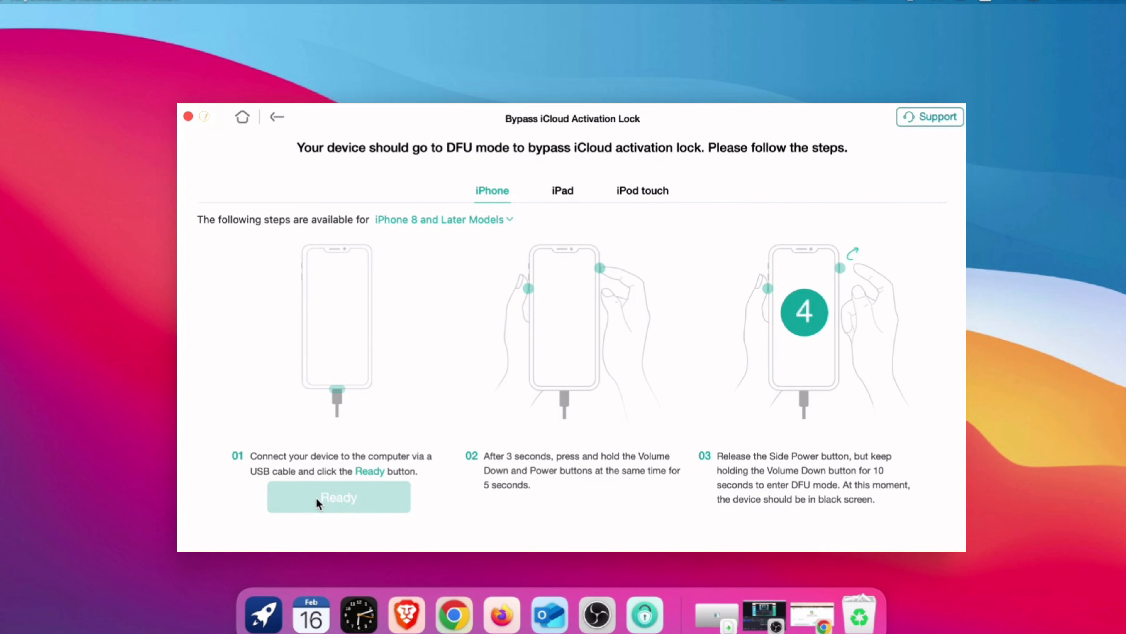
pyautogui.click(338, 496)
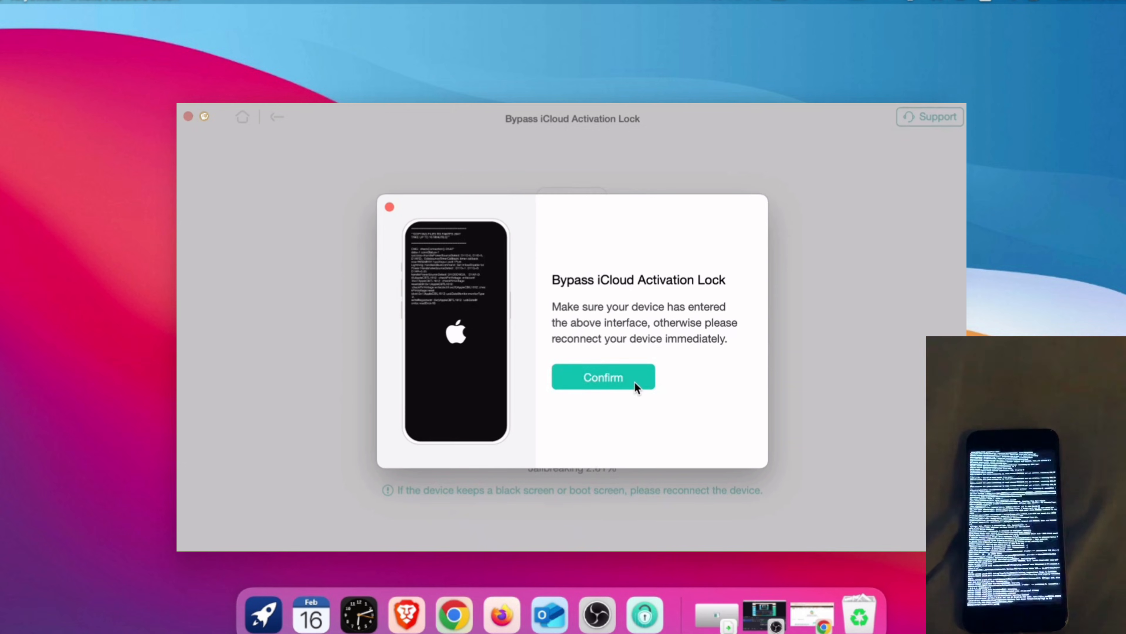
# Confirm the jailbreak screen so the iPhone 8 Plus shows Jailbroken: Yes.
pyautogui.click(602, 376)
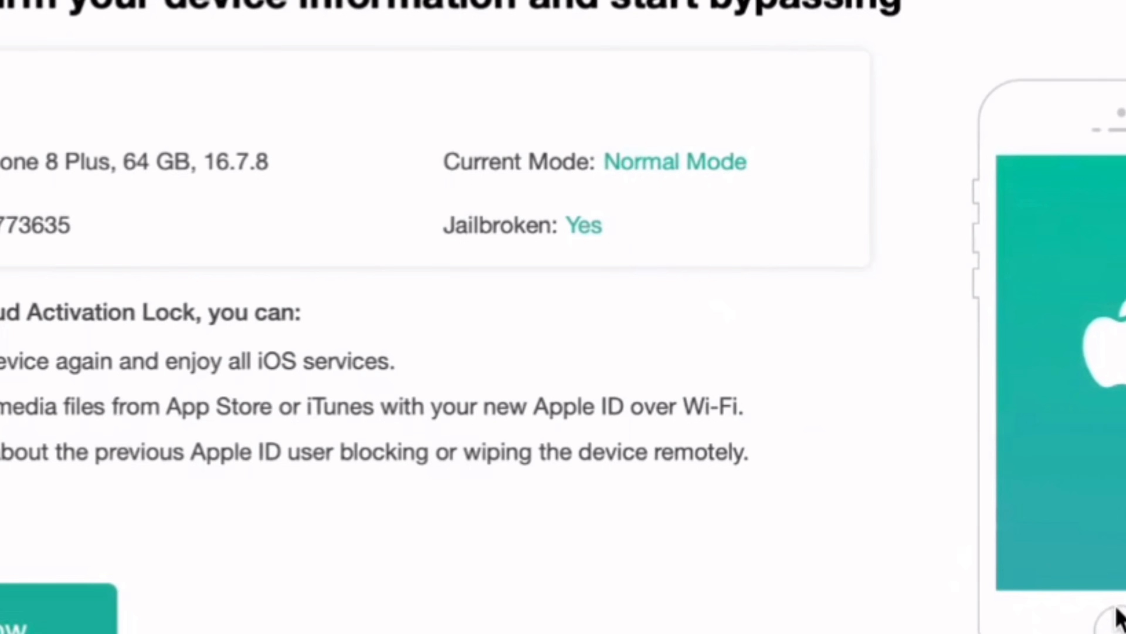
pyautogui.scroll(-3)
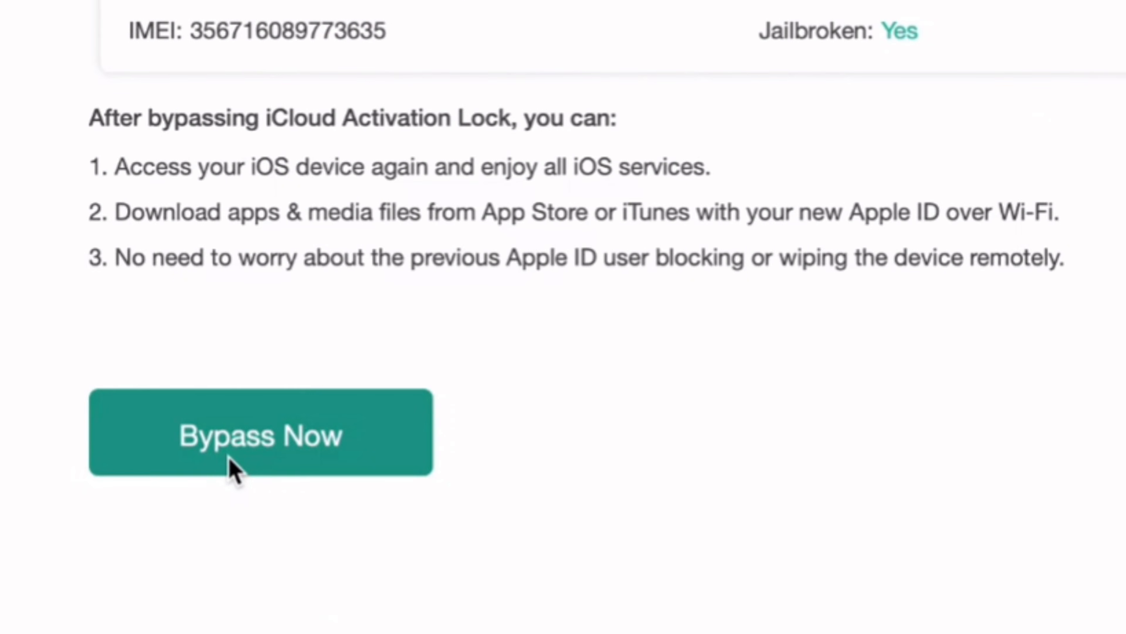
# Run Bypass Now, enter DFU mode again and confirm the device screen so bypassing completes.
pyautogui.click(260, 433)
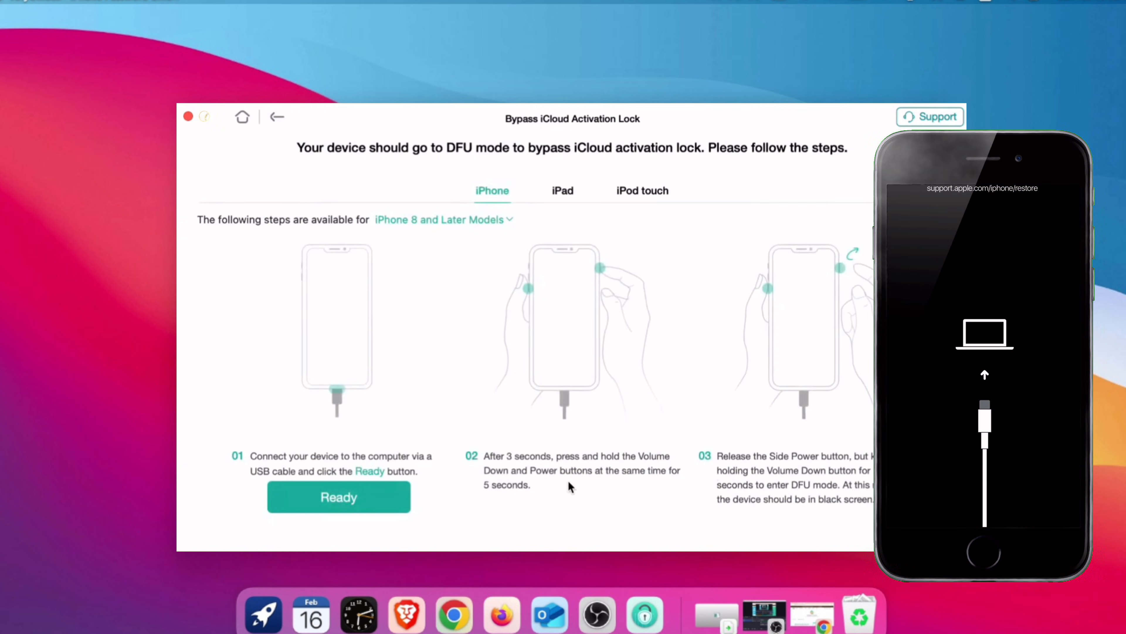
pyautogui.click(338, 496)
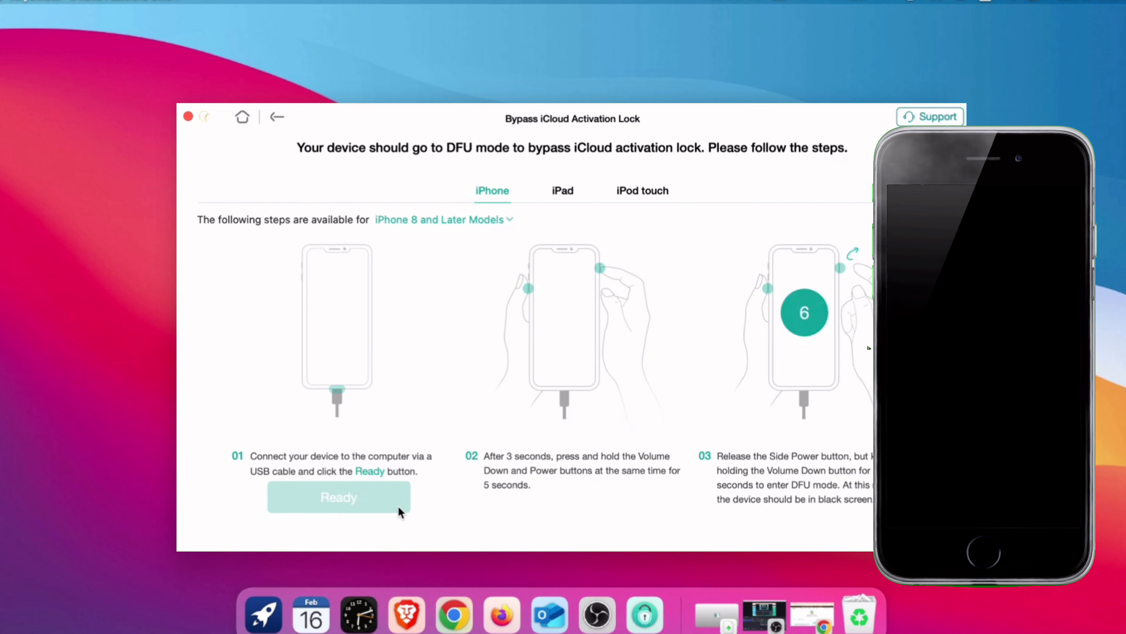
pyautogui.click(337, 496)
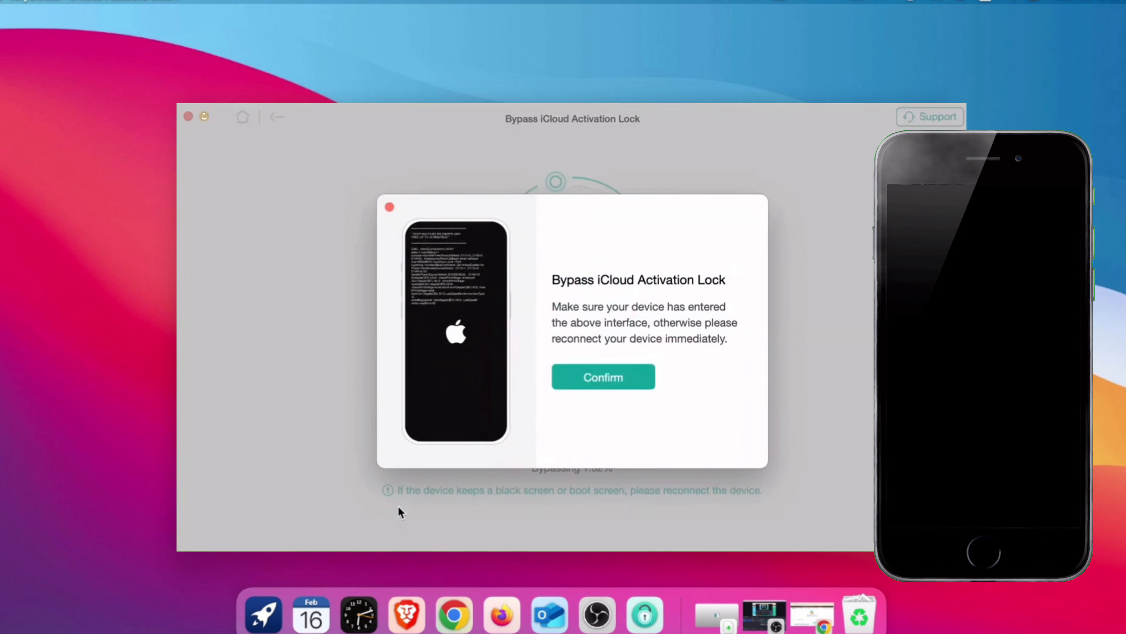
pyautogui.click(602, 377)
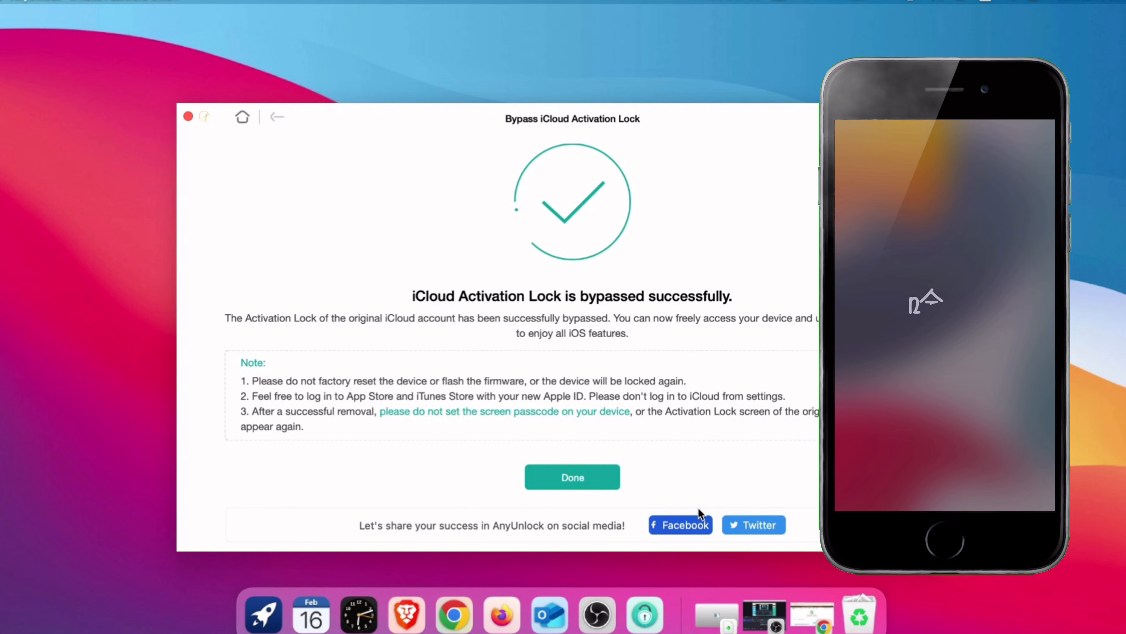
# Finish the successful bypass with Done and review the AnyUnlock plan pricing page.
pyautogui.click(572, 476)
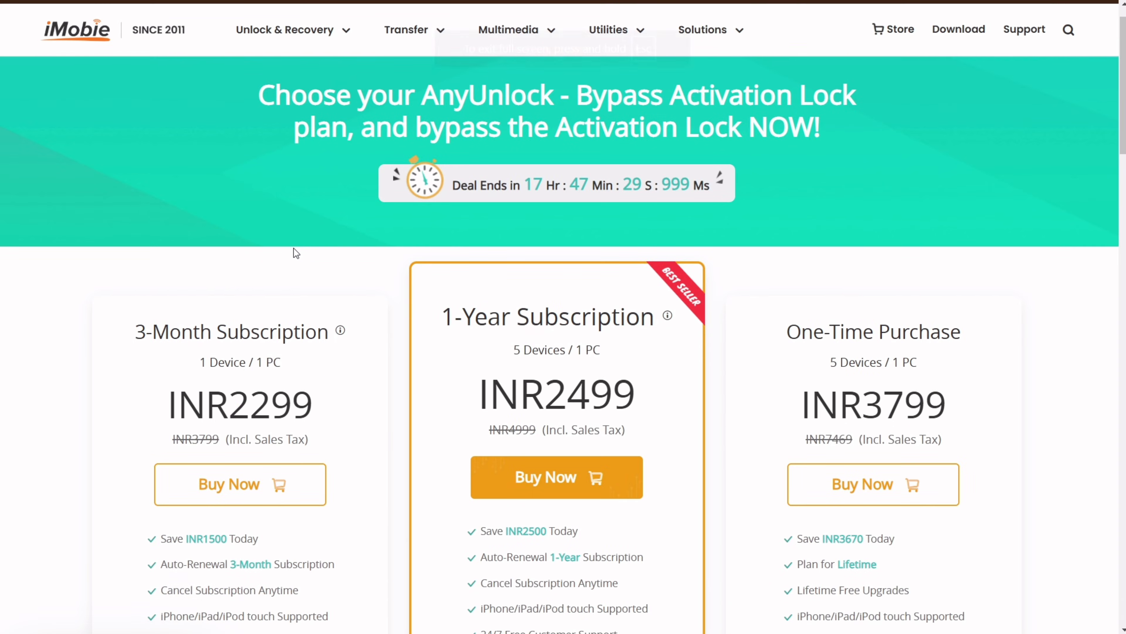
pyautogui.scroll(-3)
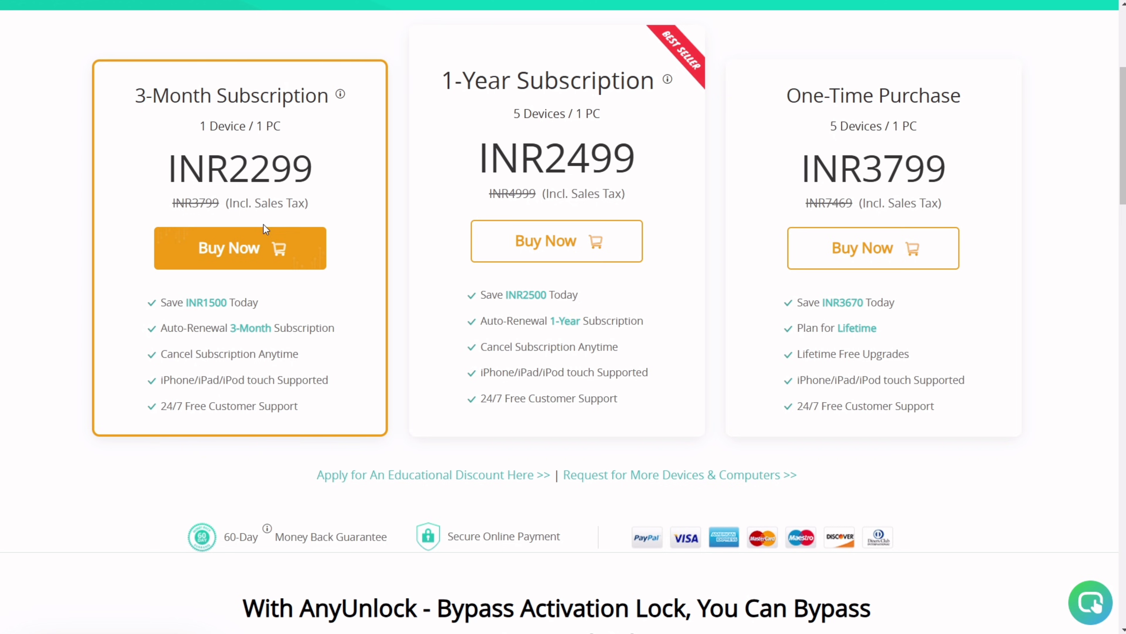